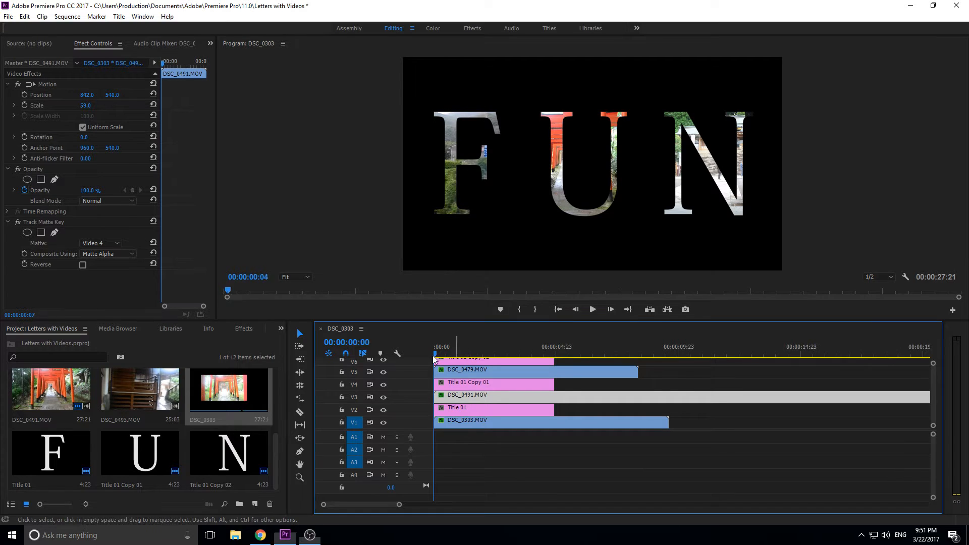
# Preview part of the existing FUN sequence before starting the new one.
pyautogui.click(592, 309)
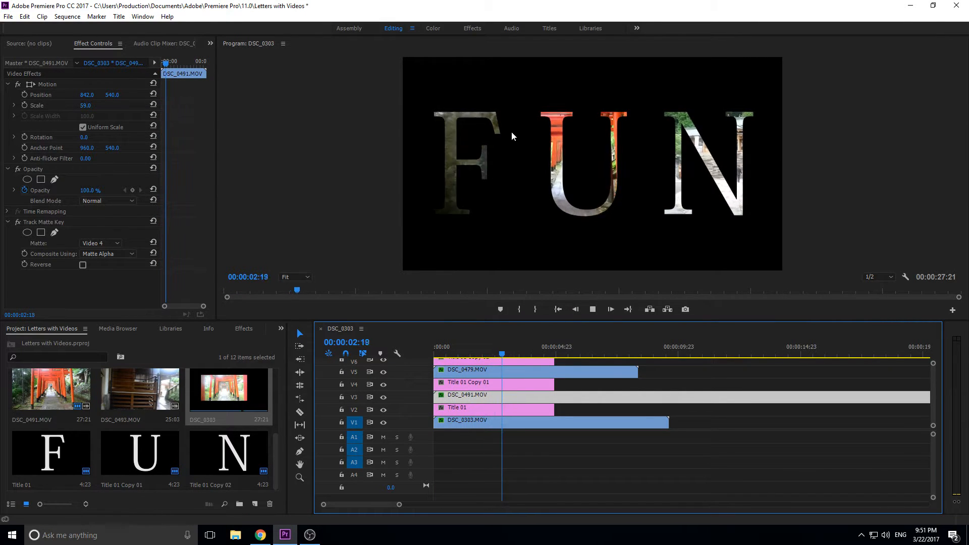
pyautogui.click(535, 354)
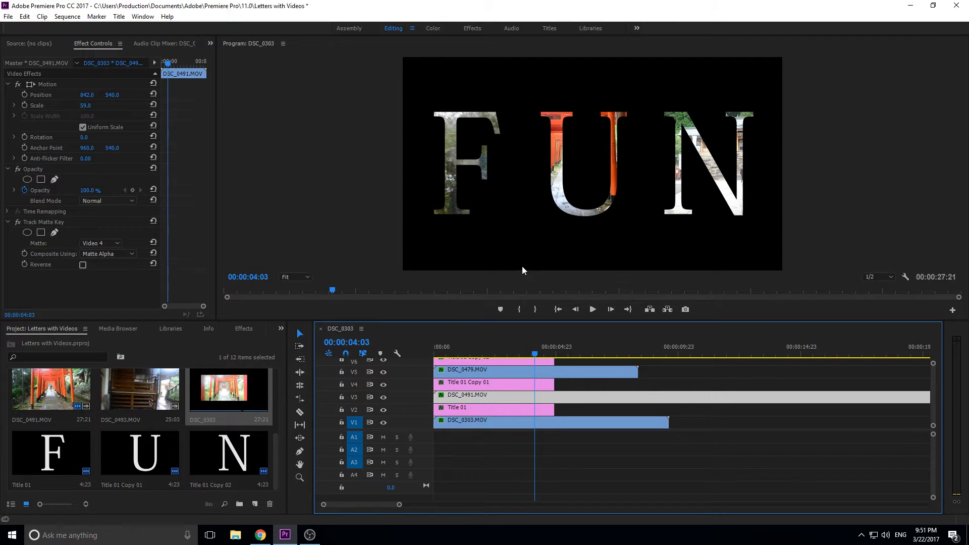
pyautogui.moveTo(623, 272)
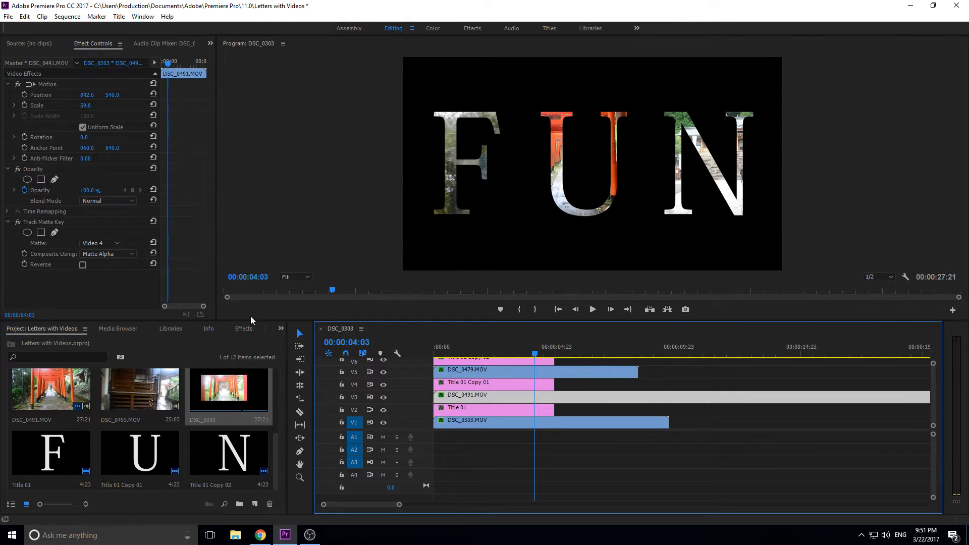
pyautogui.click(244, 328)
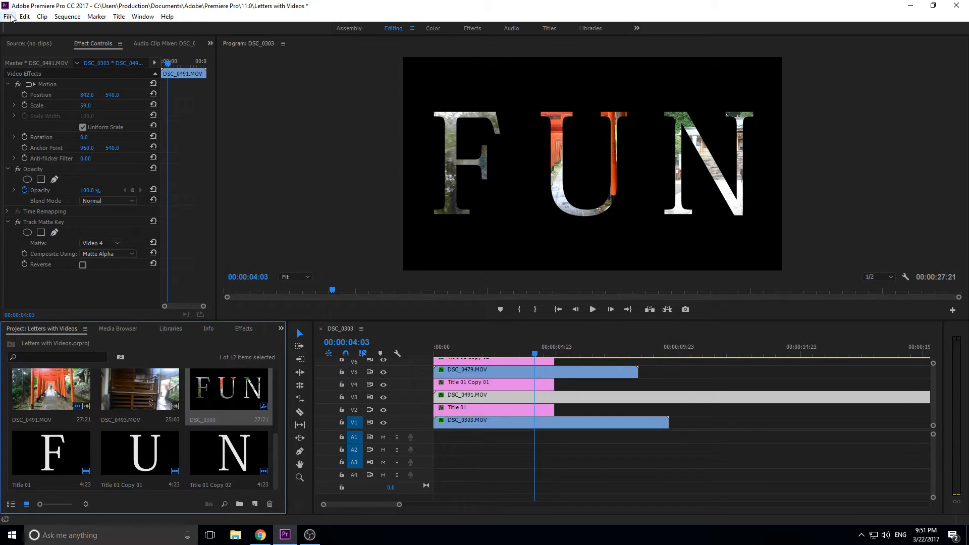
# Create a new sequence, Sequence 02, with default settings.
pyautogui.click(8, 16)
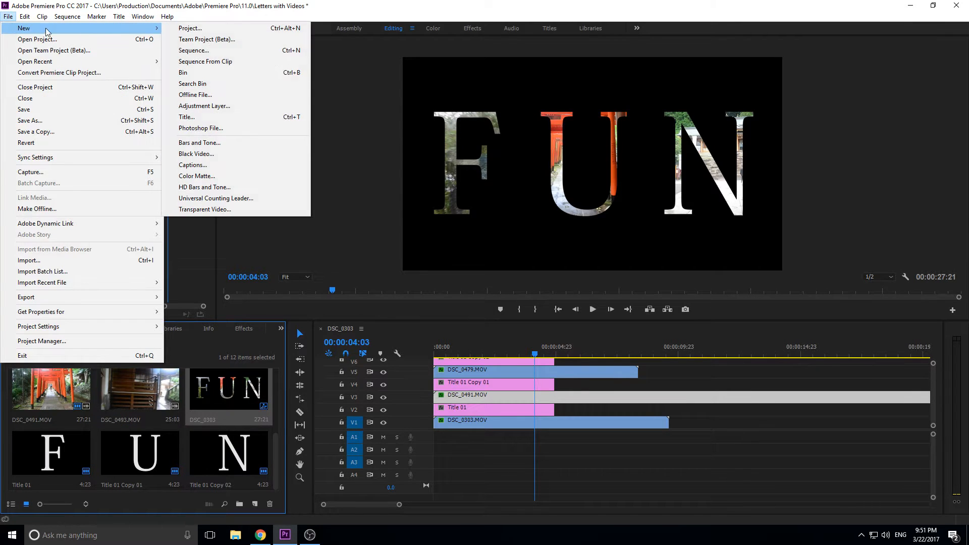
pyautogui.click(193, 50)
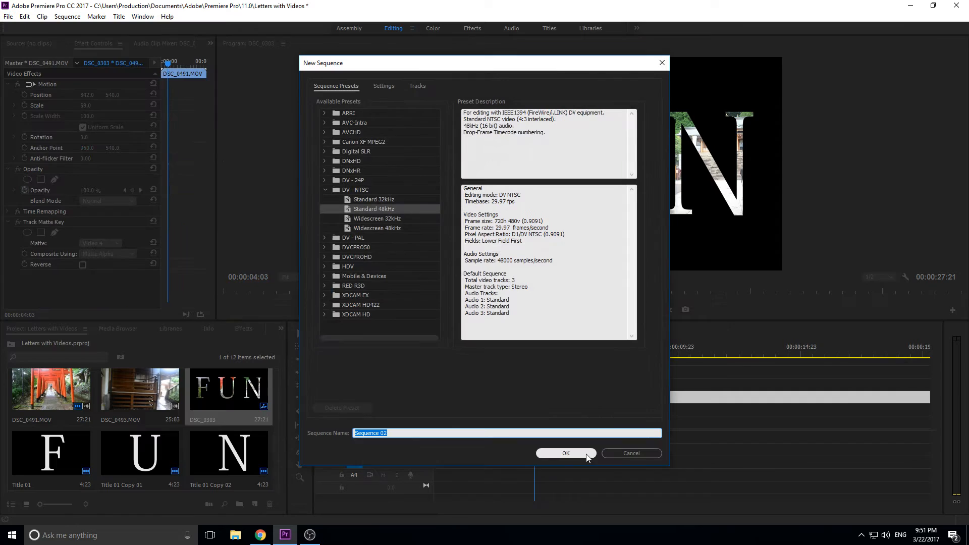
pyautogui.click(565, 453)
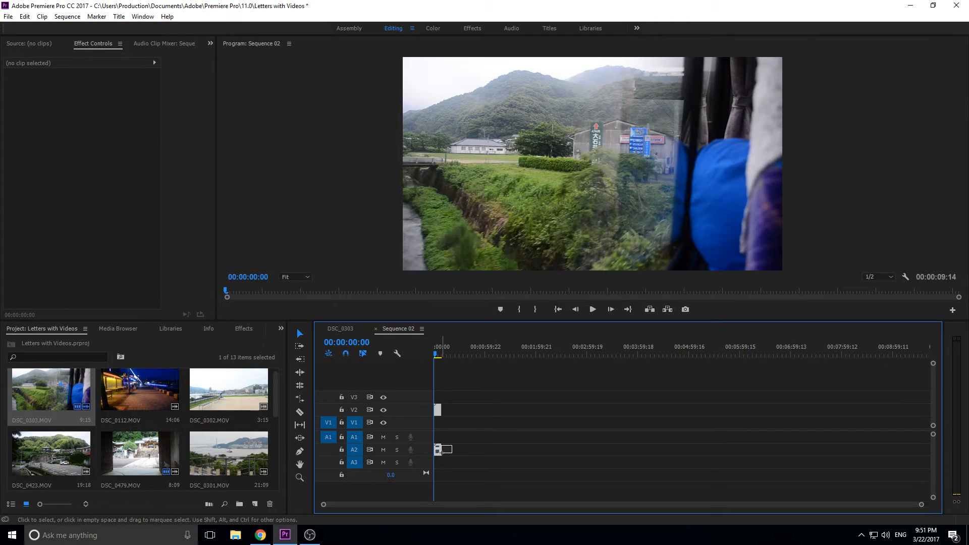
# Place DSC_0303.MOV at the start of Sequence 02 and remove its audio.
pyautogui.rightClick(442, 449)
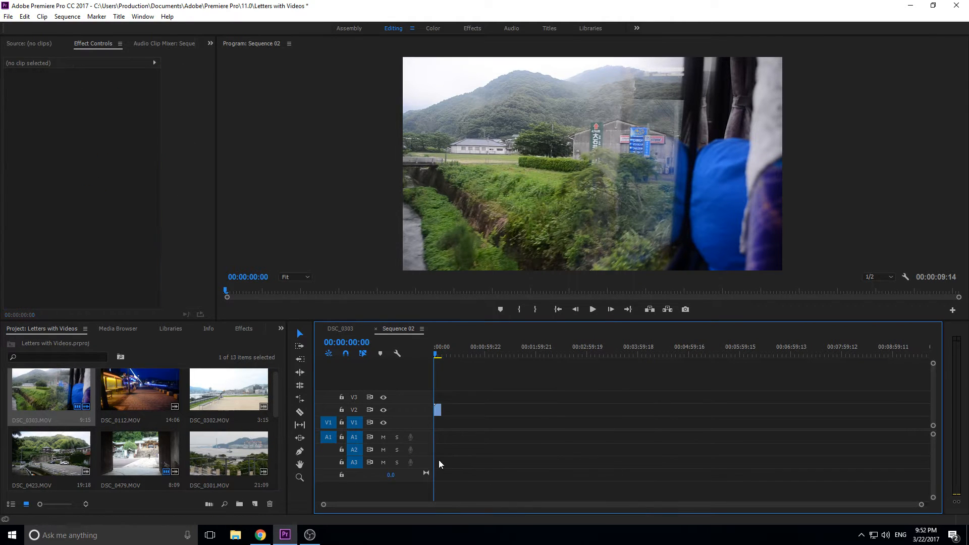
pyautogui.click(436, 423)
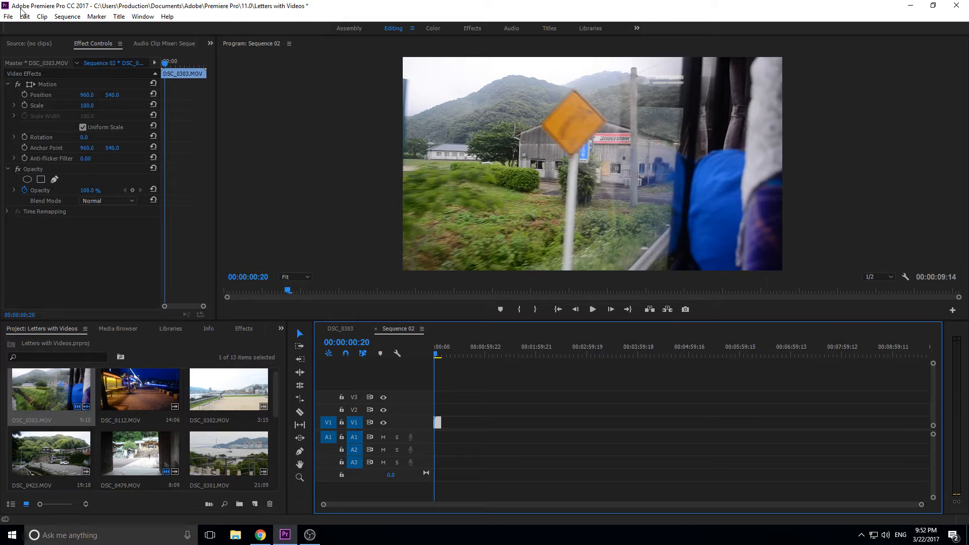
pyautogui.click(8, 16)
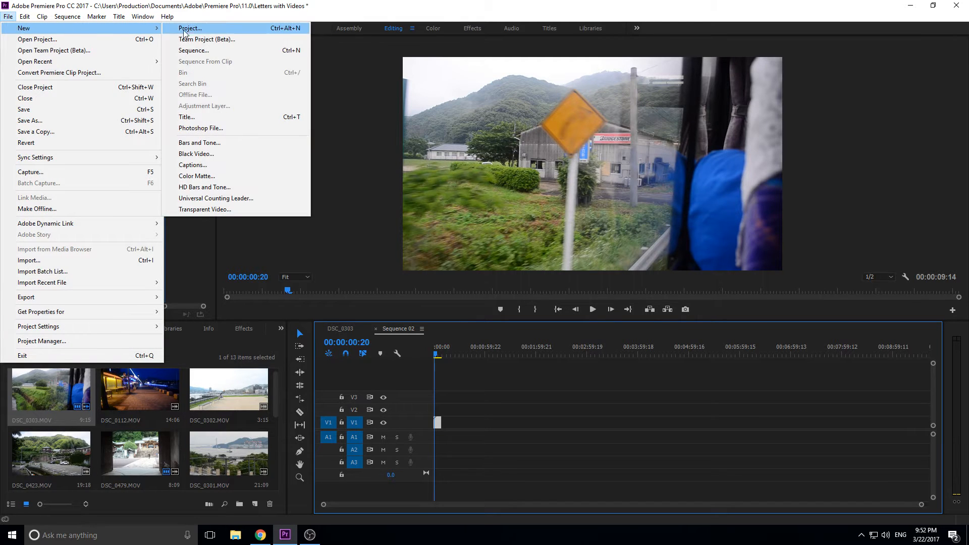
# Create a new title, Title 03, and enter the letter C in a text area over the frame.
pyautogui.click(187, 117)
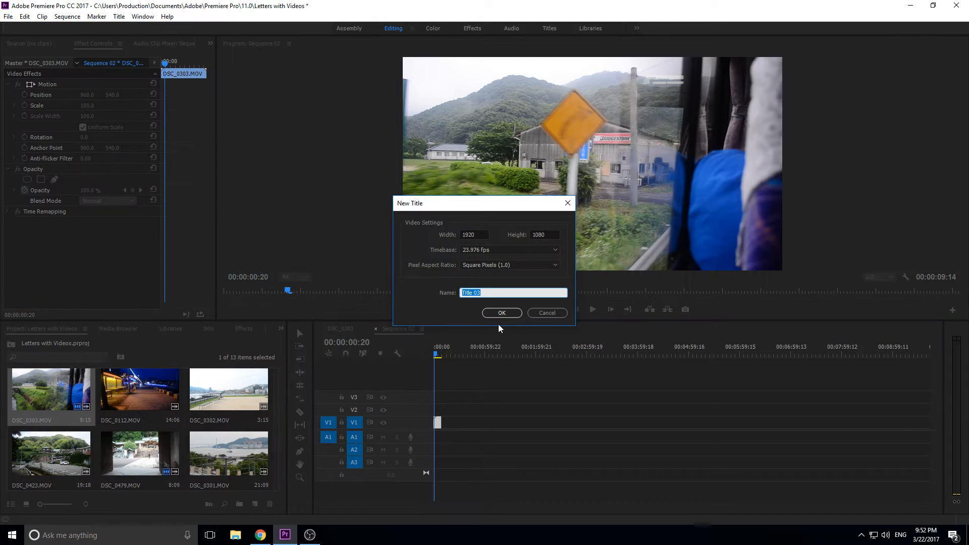
pyautogui.click(502, 312)
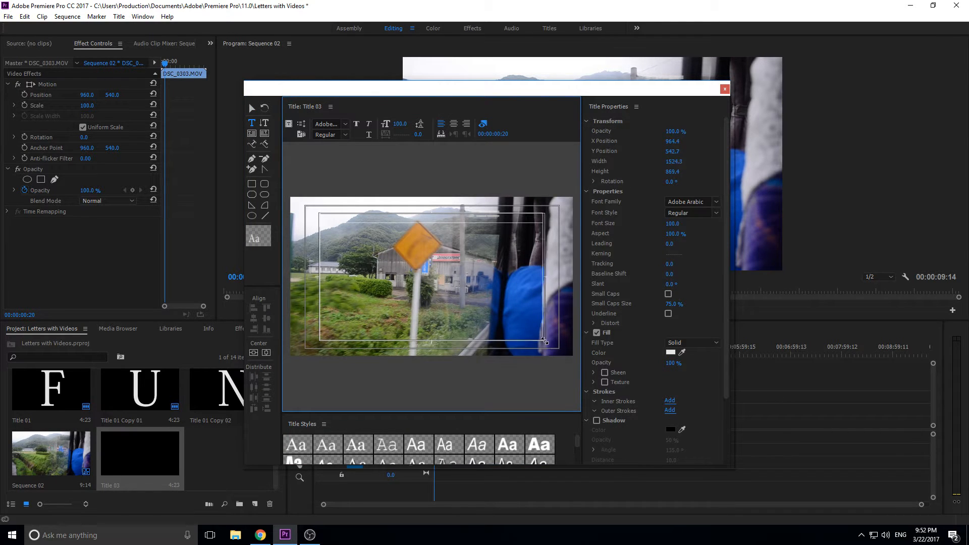
pyautogui.moveTo(544, 340); pyautogui.dragTo(544, 343)
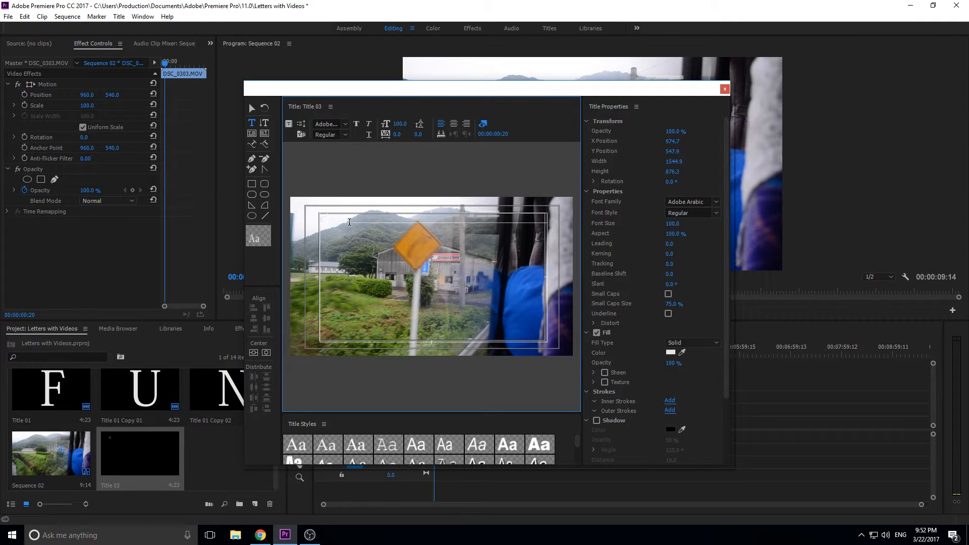
pyautogui.moveTo(326, 219)
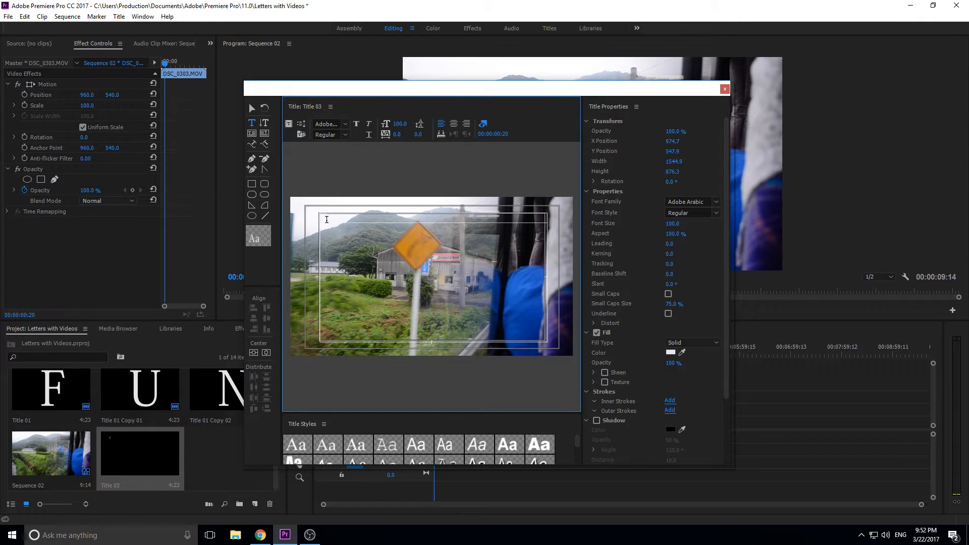
pyautogui.write('C')
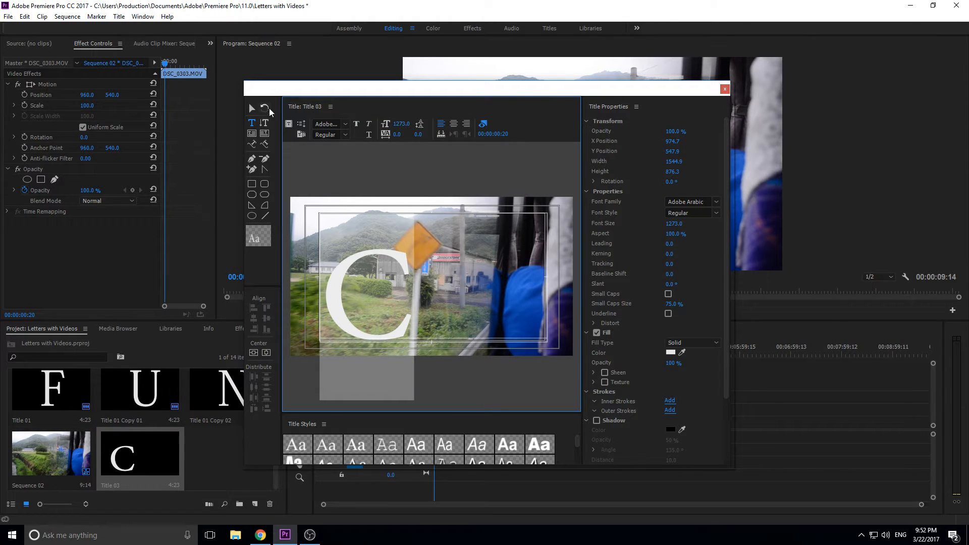
# Centre the enlarged letter C in the frame and choose its typeface.
pyautogui.moveTo(364, 291); pyautogui.dragTo(420, 279)
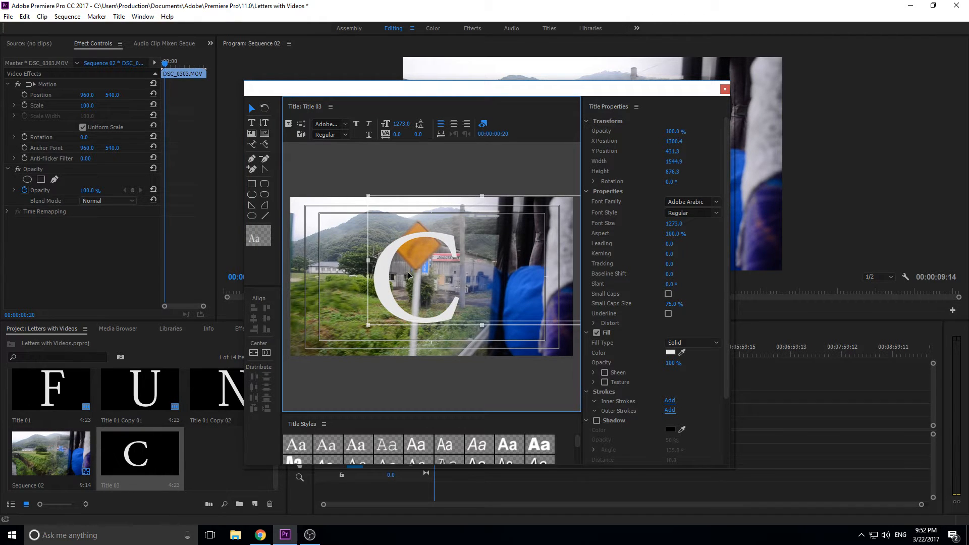
pyautogui.moveTo(430, 272); pyautogui.dragTo(387, 290)
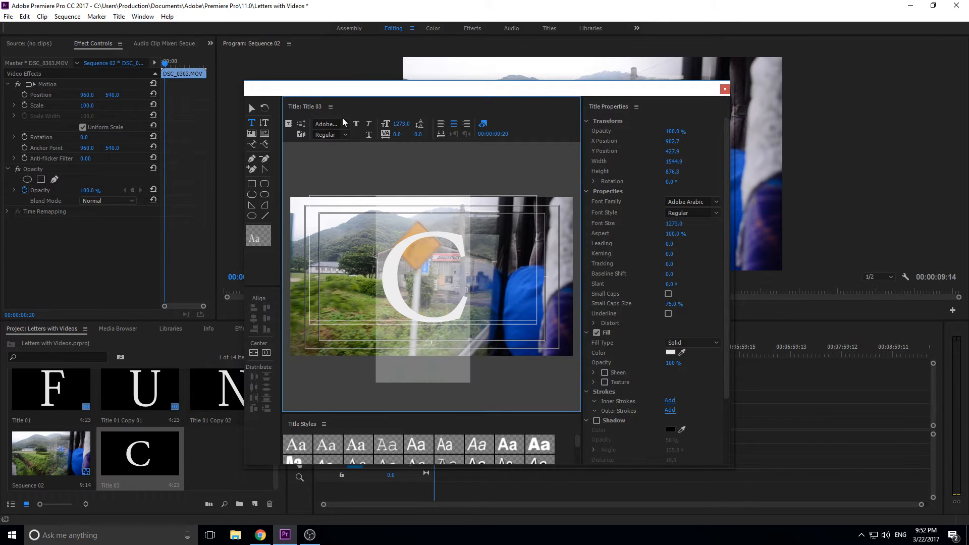
pyautogui.click(329, 123)
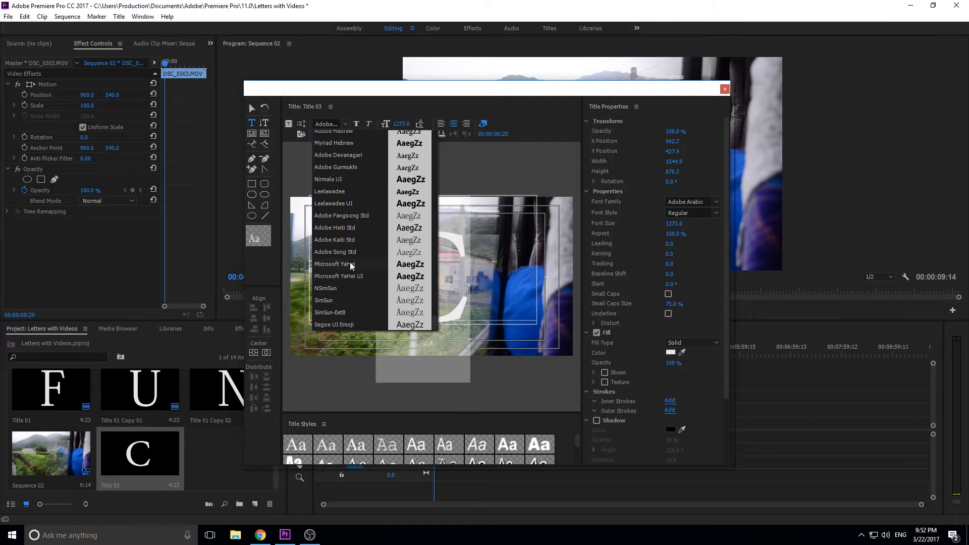
pyautogui.click(334, 264)
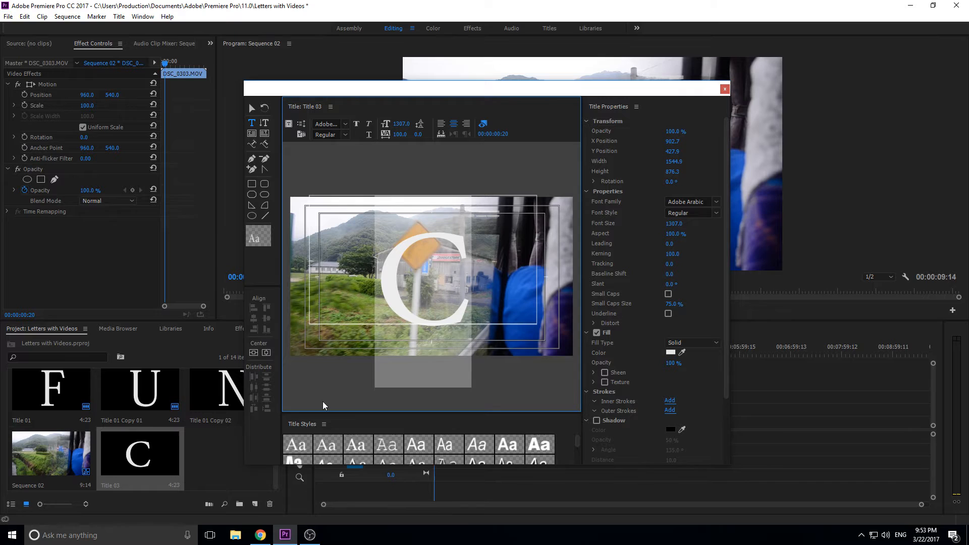
# Apply Track Matte Key to DSC_0303 with its Matte set to the C title on Video 2.
pyautogui.click(724, 88)
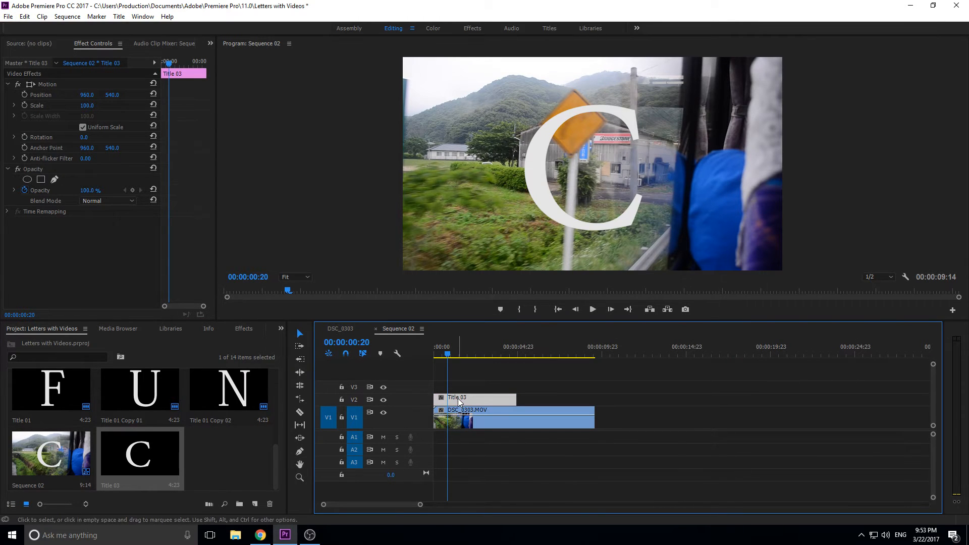
pyautogui.click(224, 328)
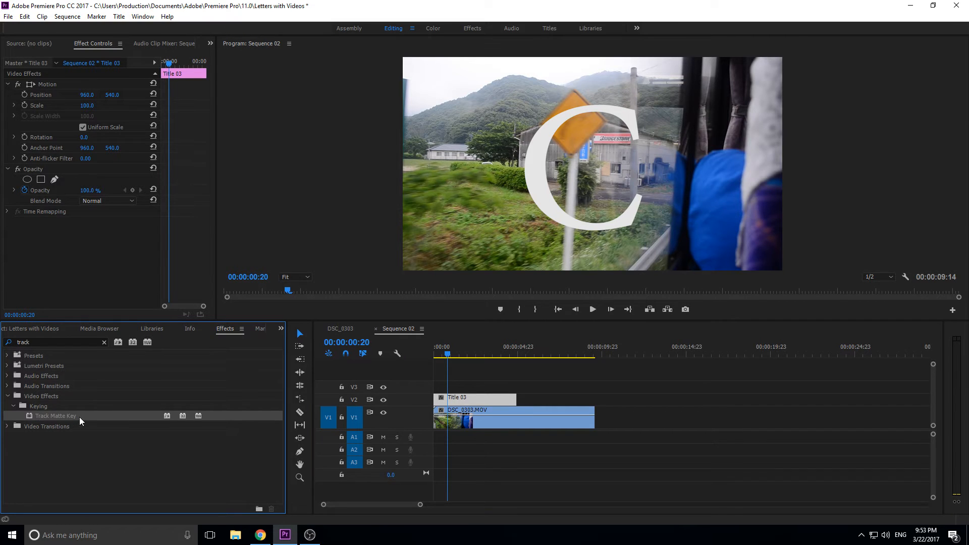
pyautogui.moveTo(47, 406)
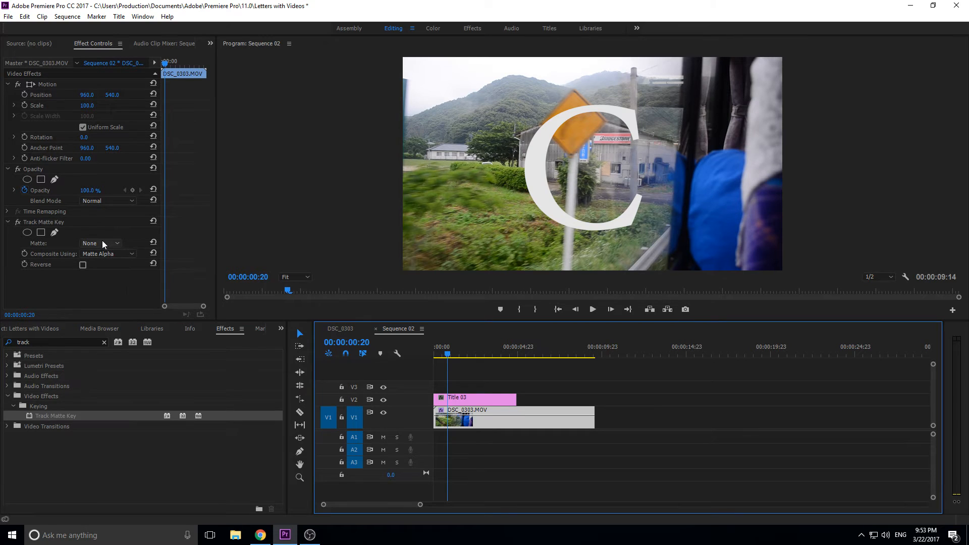
pyautogui.click(99, 243)
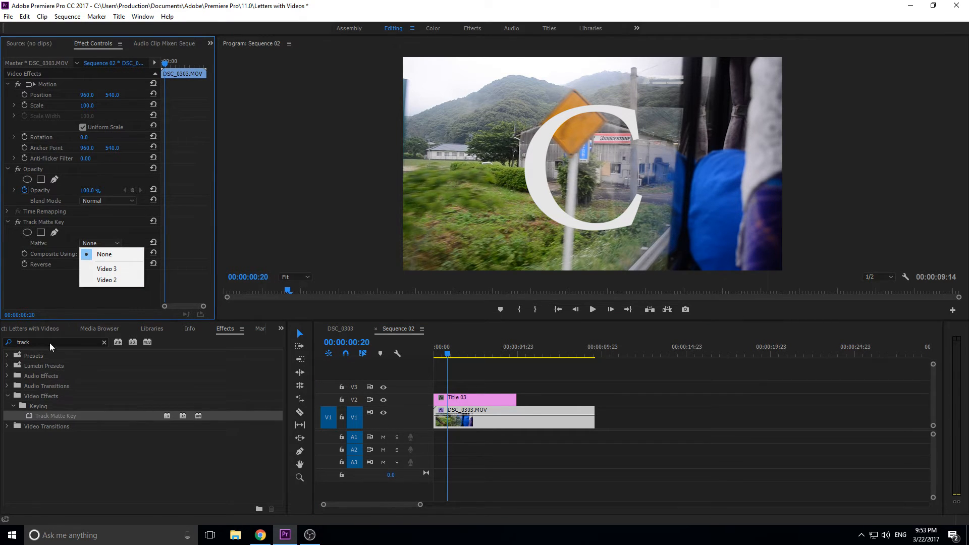
pyautogui.click(107, 279)
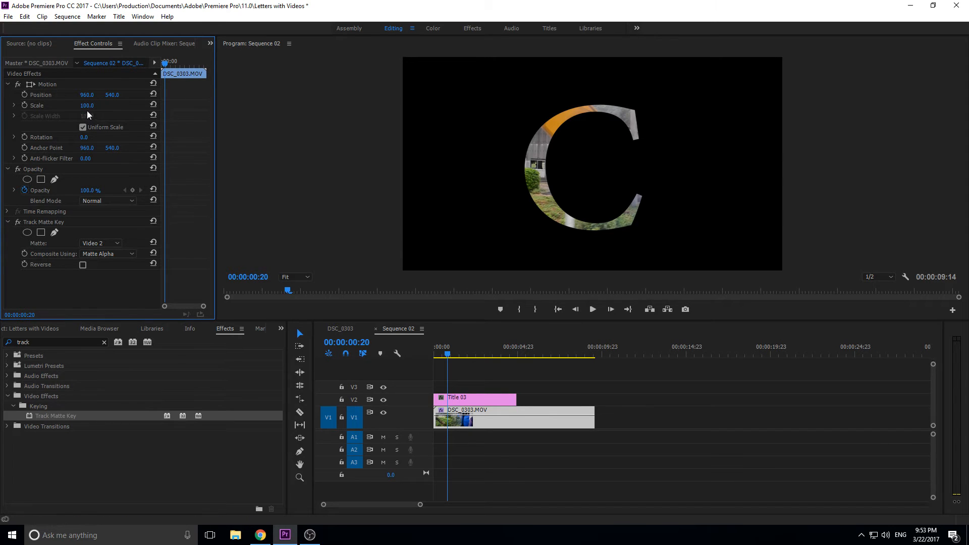
pyautogui.moveTo(482, 419)
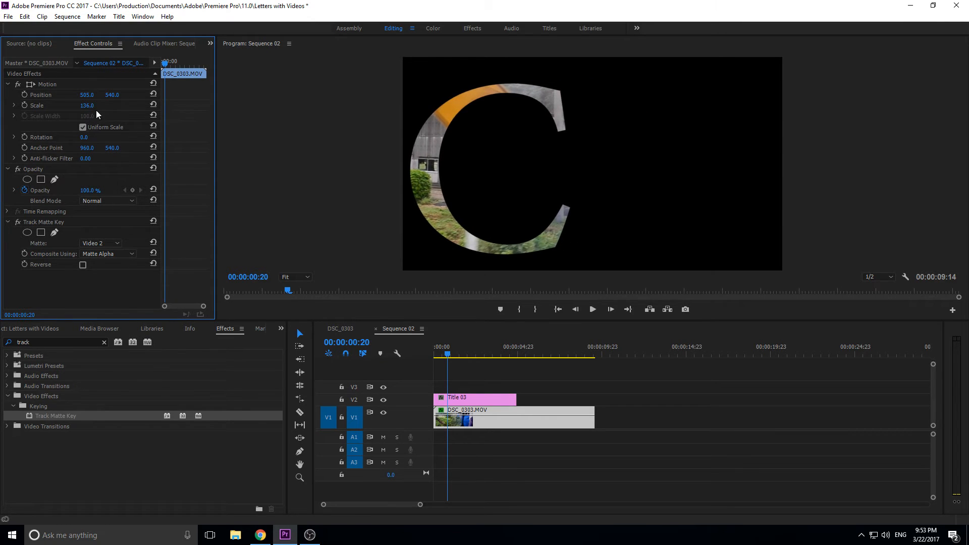
# Enlarge DSC_0303 and shift its Position left so footage fills the letter C.
pyautogui.moveTo(86, 105); pyautogui.dragTo(74, 105)
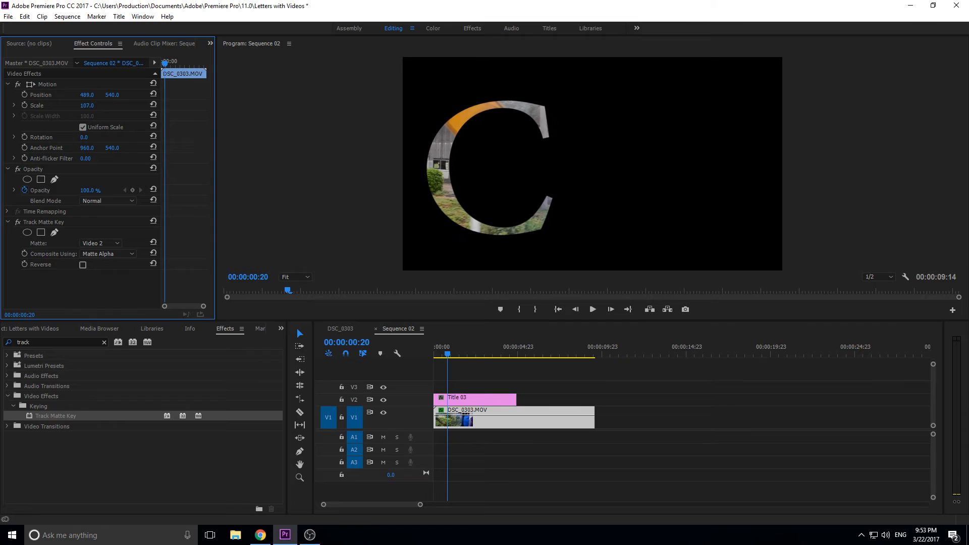
pyautogui.click(13, 328)
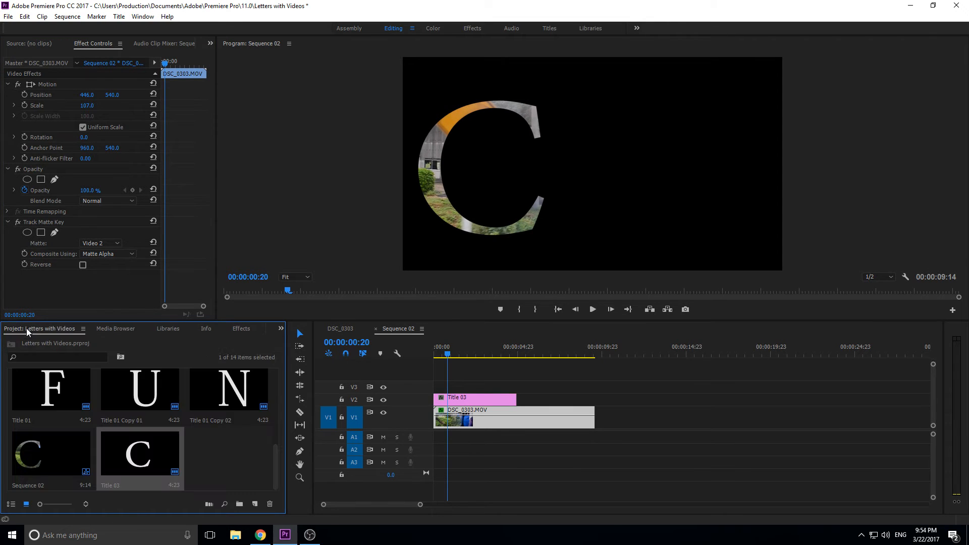
# Duplicate the C title and change the copy's text to the letter A.
pyautogui.rightClick(248, 380)
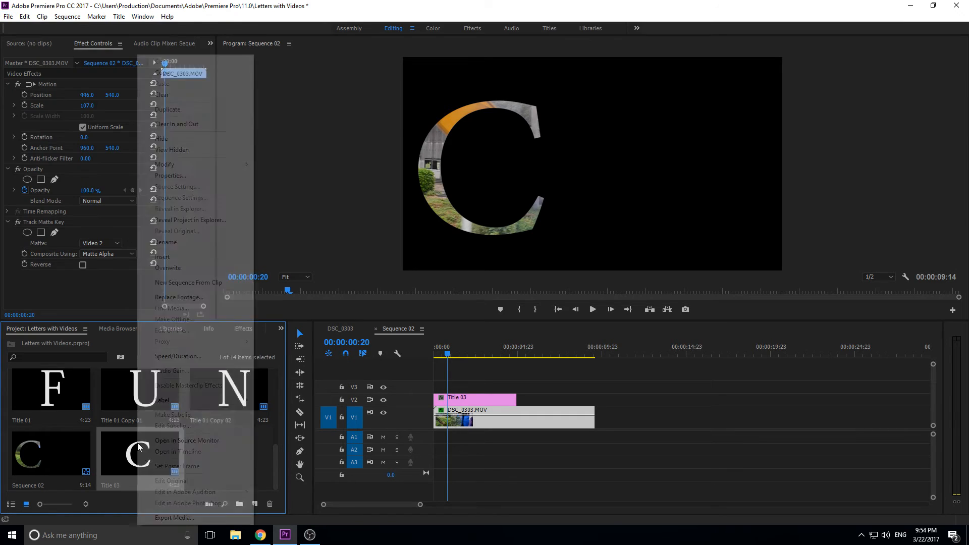
pyautogui.click(168, 109)
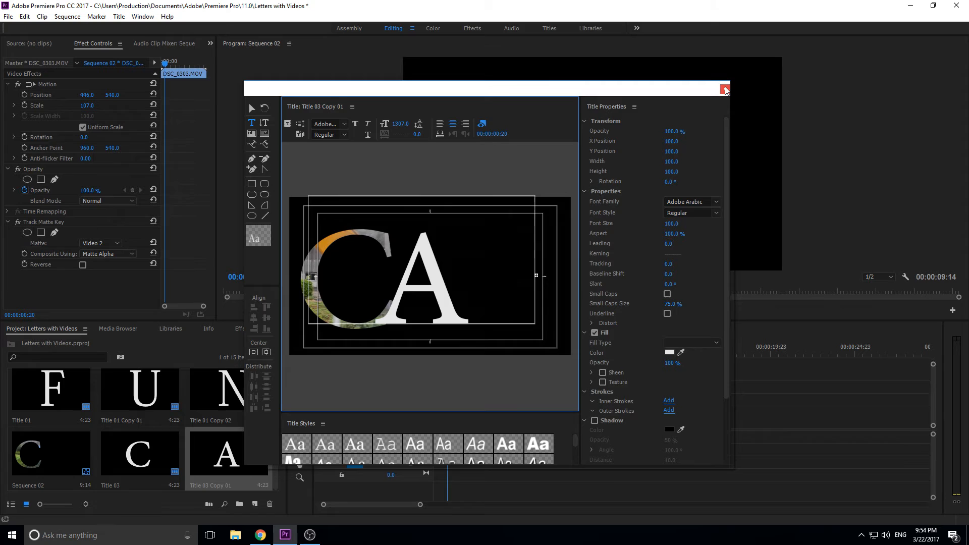
pyautogui.click(725, 89)
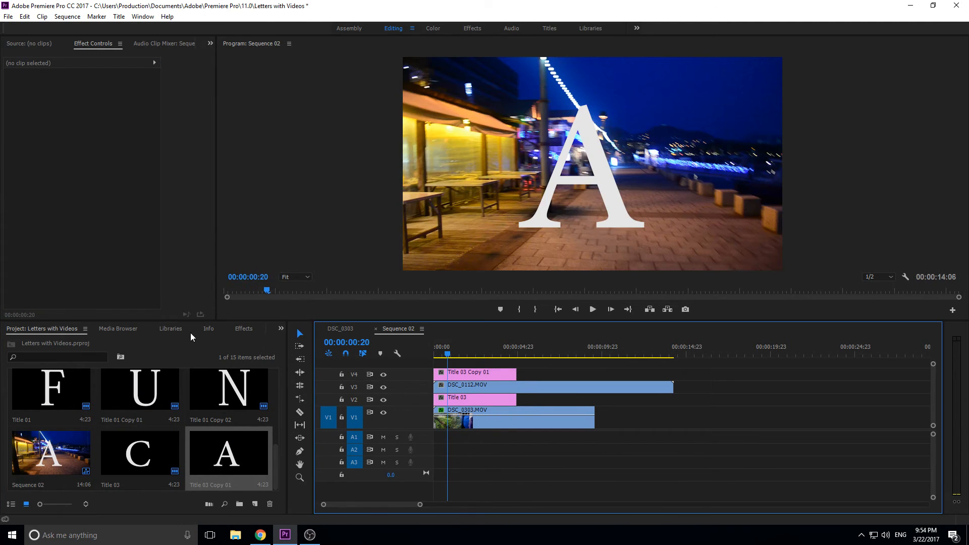
# Apply Track Matte Key to DSC_0112 with Matte Video 4 so it shows through the A.
pyautogui.click(243, 328)
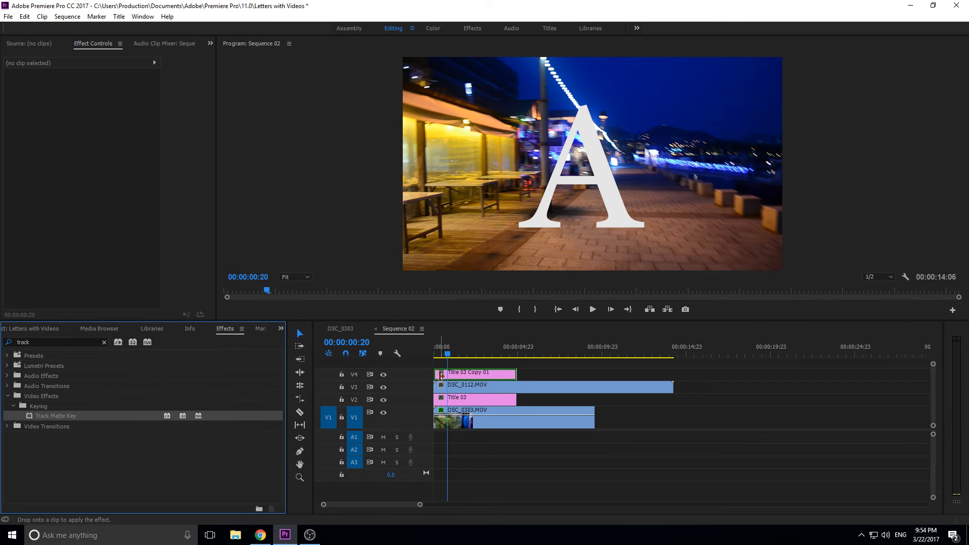
pyautogui.click(475, 373)
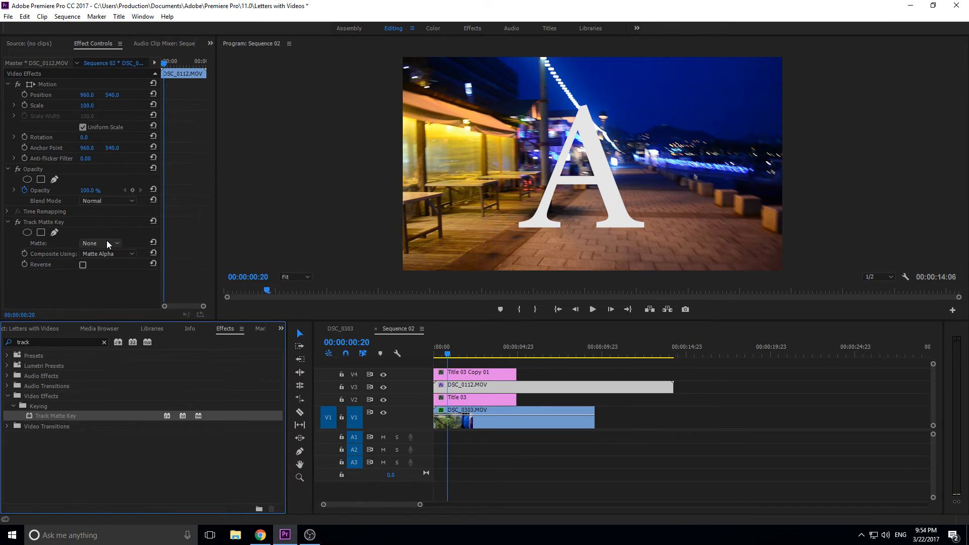
pyautogui.click(93, 243)
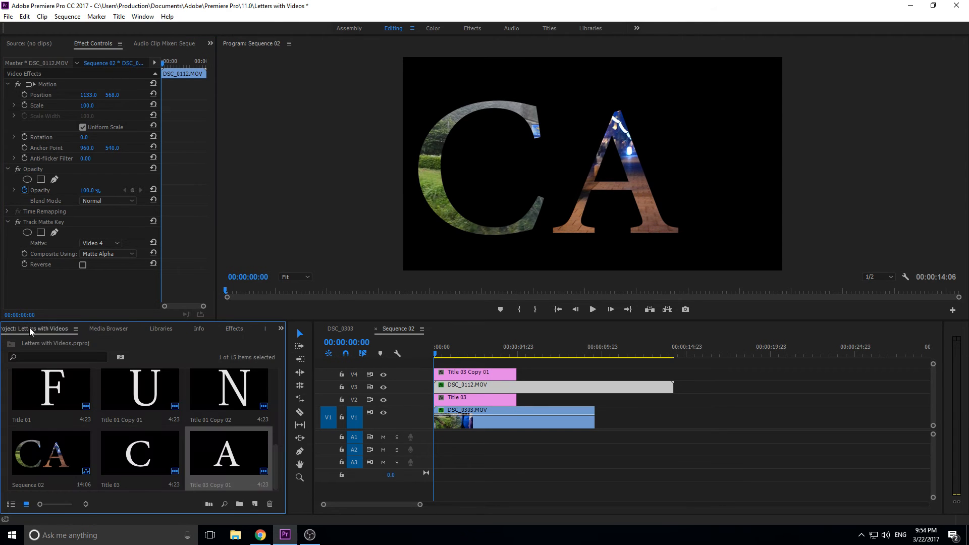
# Duplicate the A title and edit the copy to read the letter T.
pyautogui.click(8, 17)
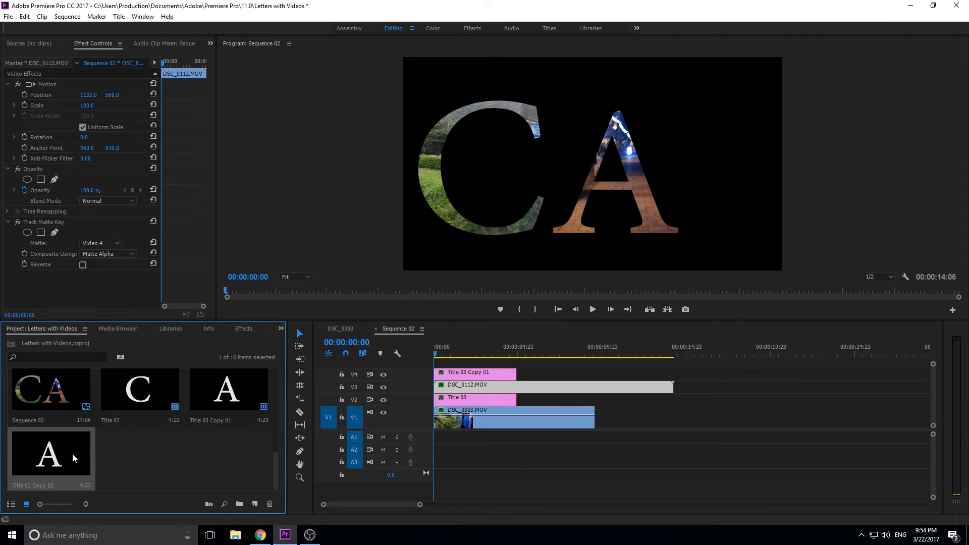
pyautogui.doubleClick(51, 452)
pyautogui.write('T')
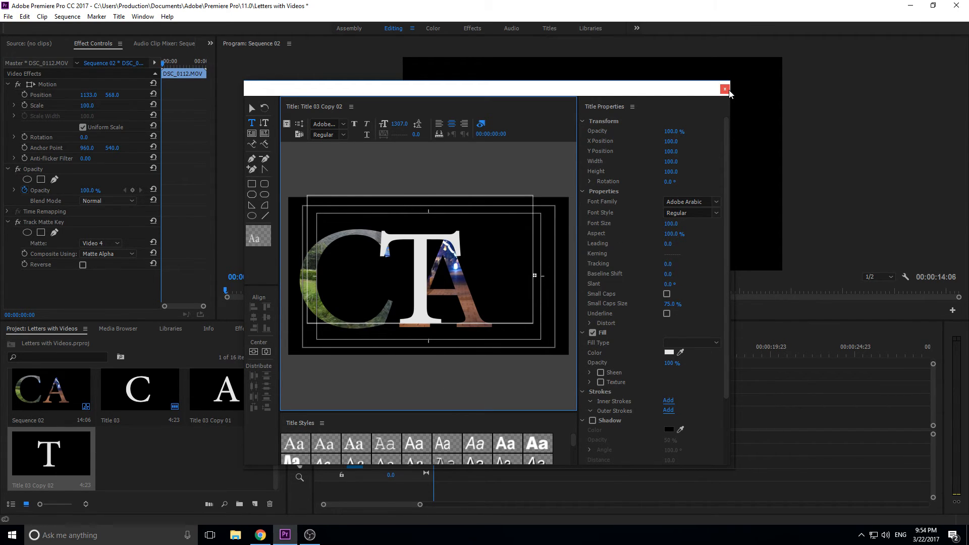
pyautogui.click(725, 89)
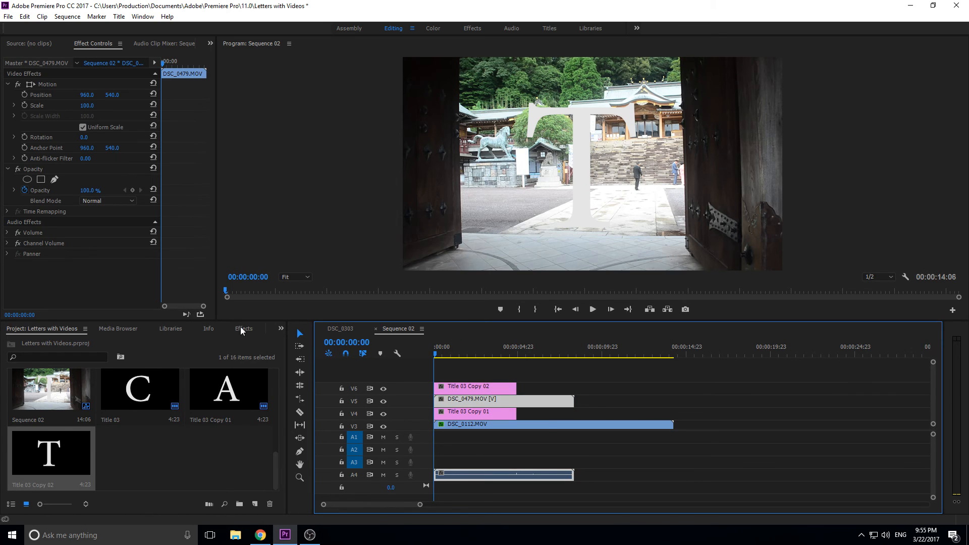
# Apply Track Matte Key to DSC_0479 with Matte Video 6, then play back the finished CAT.
pyautogui.click(244, 328)
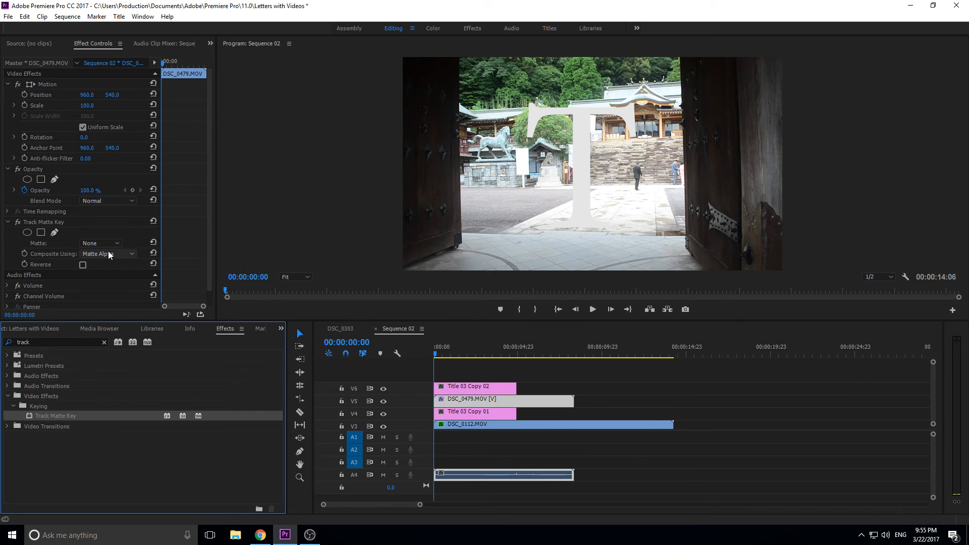
pyautogui.click(98, 243)
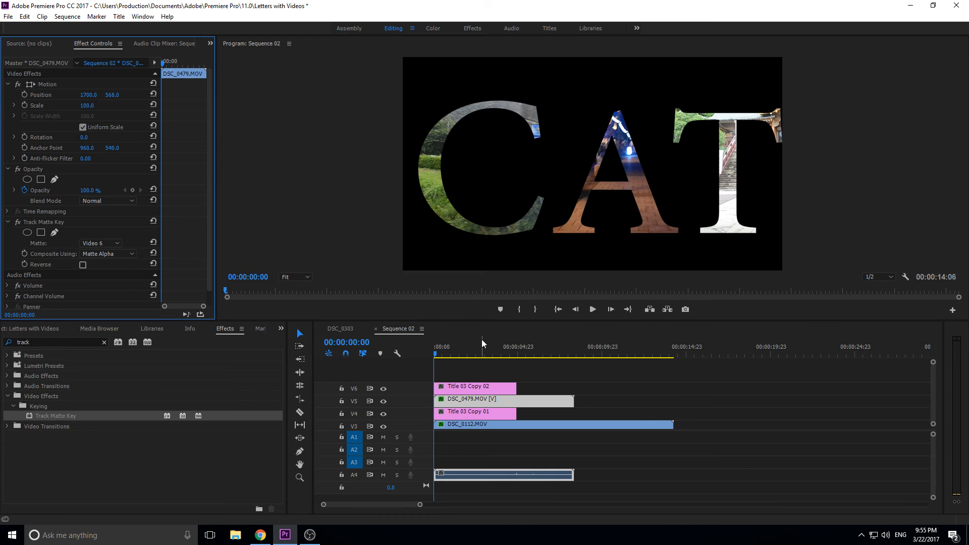
pyautogui.click(592, 309)
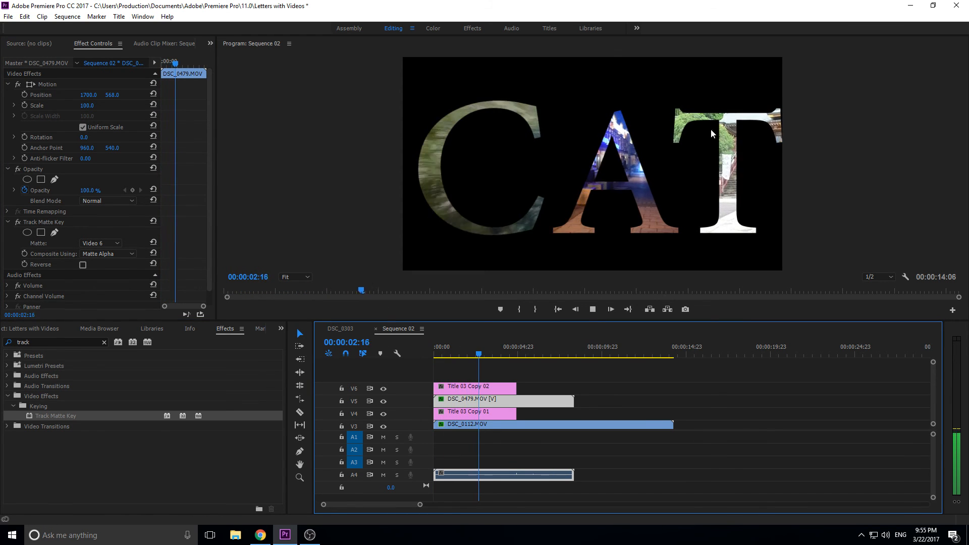
pyautogui.click(495, 346)
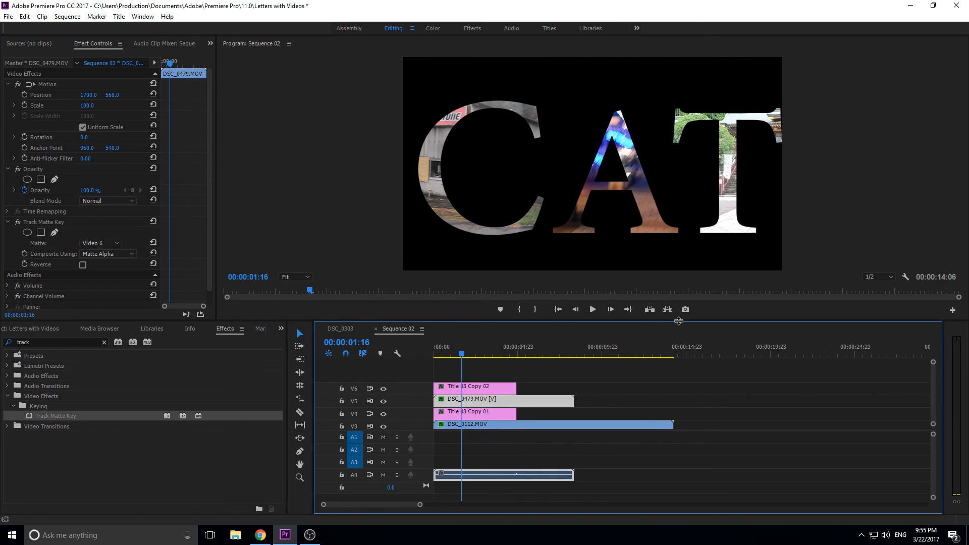
pyautogui.click(434, 353)
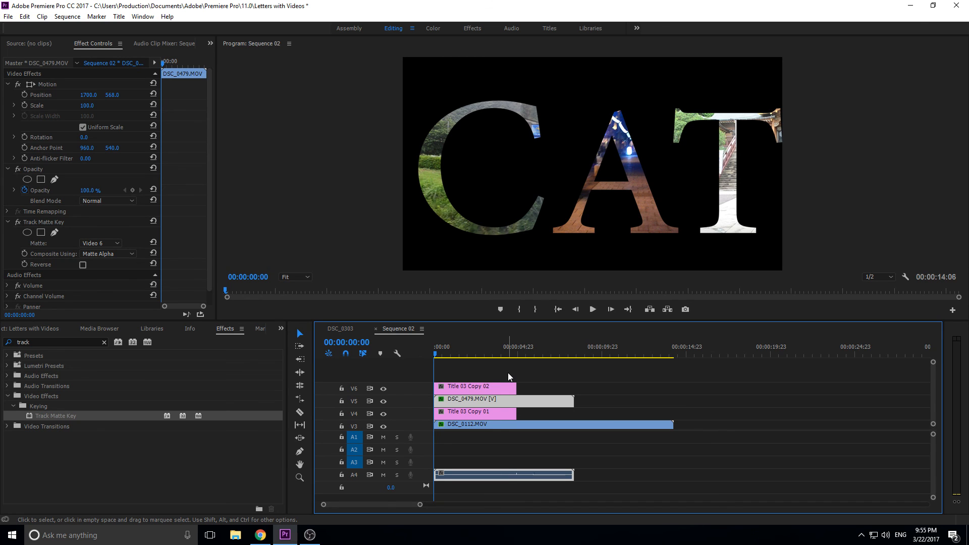
pyautogui.press('ctrl+s')
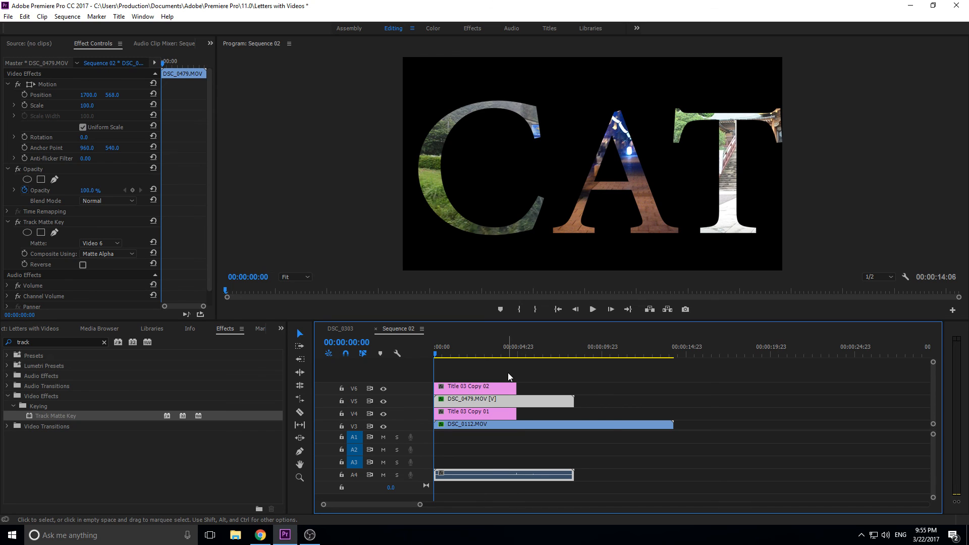
pyautogui.moveTo(509, 377)
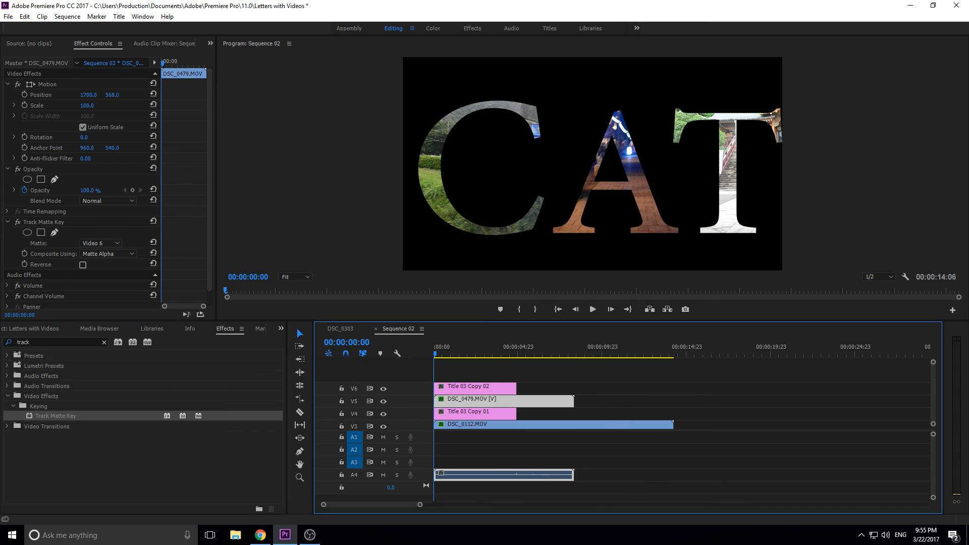